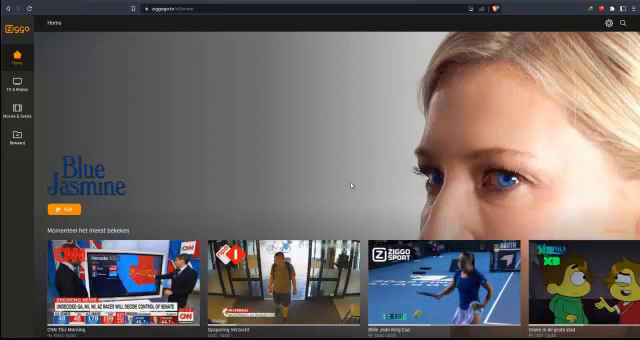
- Scroll down the Ziggo GO home page to try playing a title
scroll(down, 3)
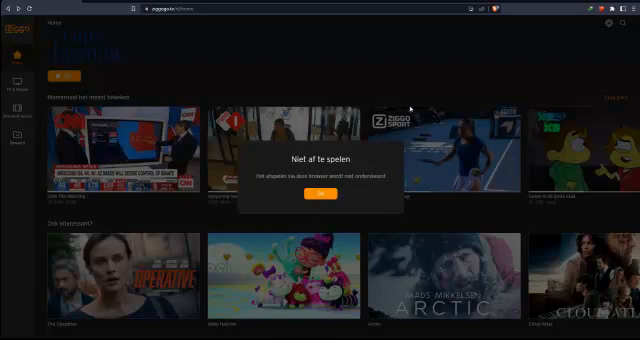
mouse_move(415, 110)
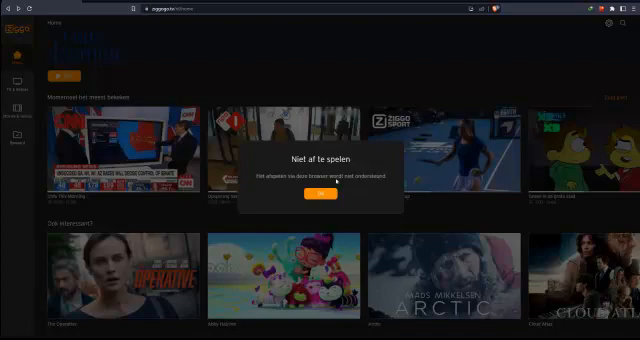
- Close the 'Niet af te spelen' unsupported-playback dialog with OK
click(318, 196)
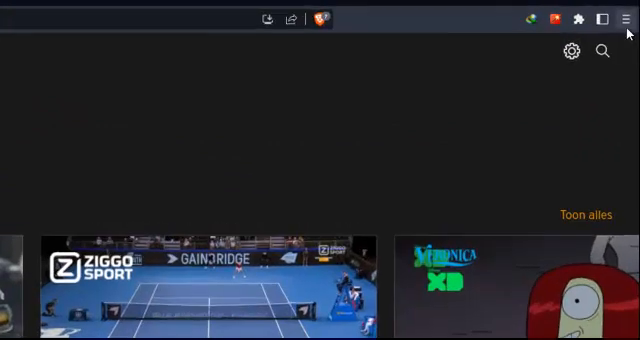
- Go to Brave's Extensions settings through the main menu
click(627, 18)
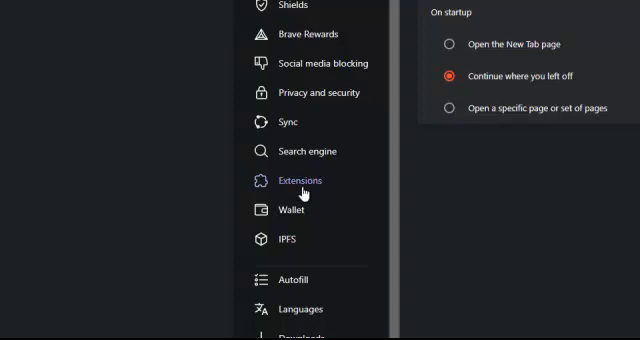
click(299, 180)
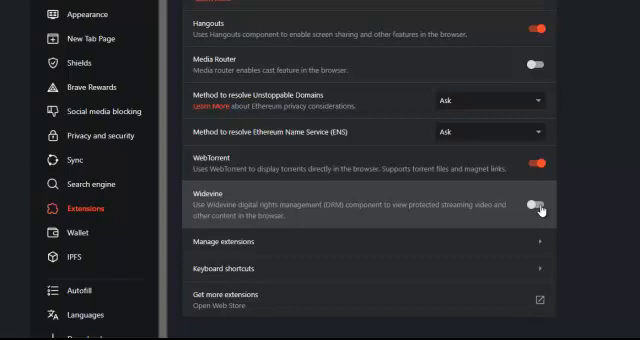
- Switch on the Widevine DRM toggle in Extensions settings
click(540, 207)
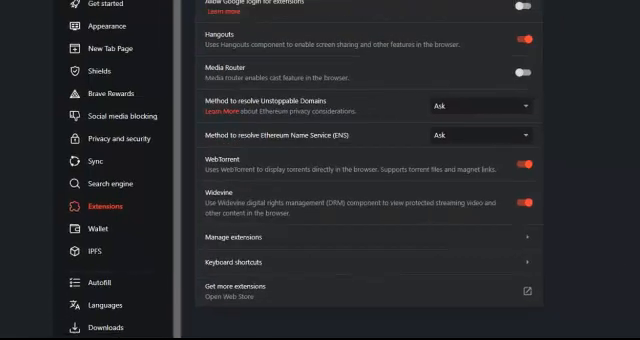